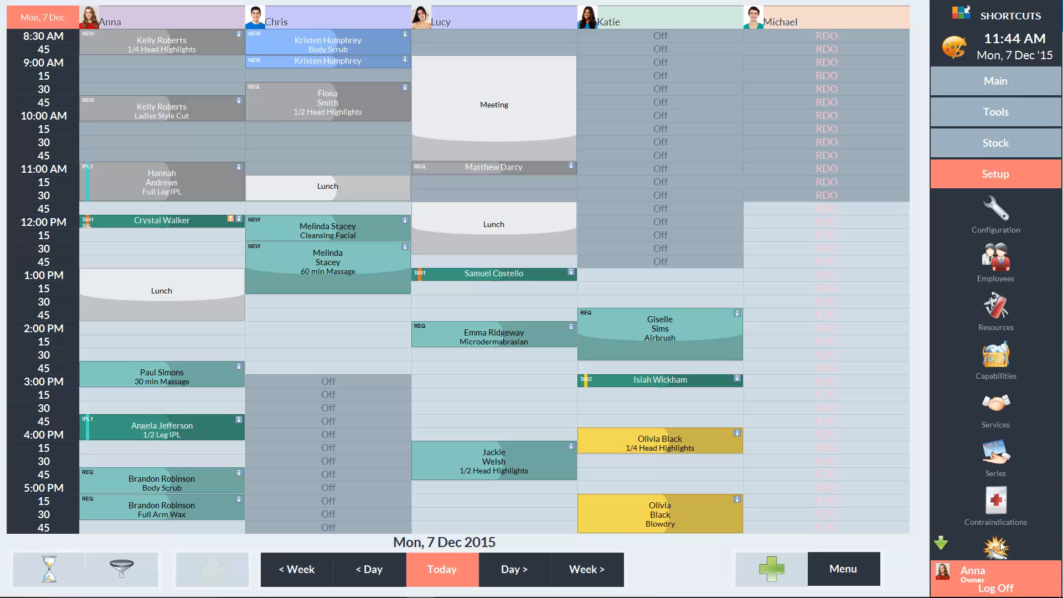
Open the Services setup list from the appointment book's Setup sidebar.
click(996, 407)
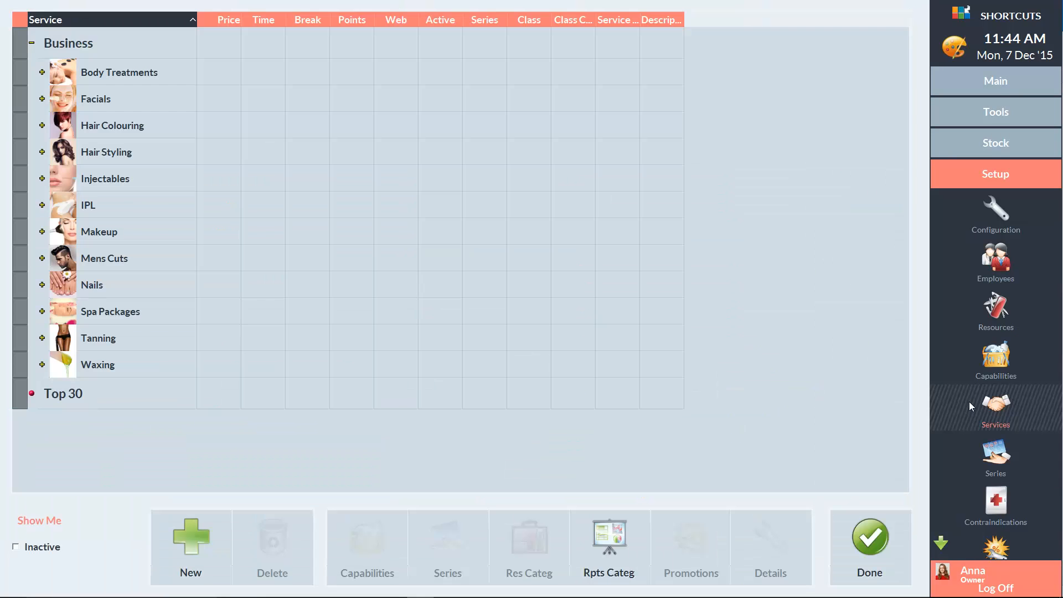
mouse_move(129, 167)
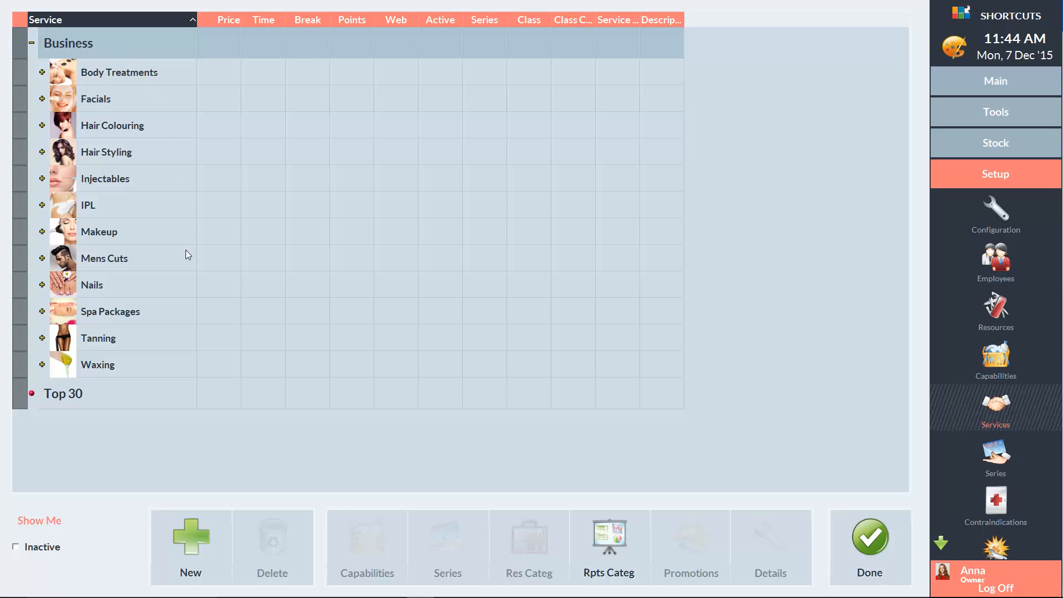
Add a new service category named Ladies Cuts below Waxing.
click(190, 545)
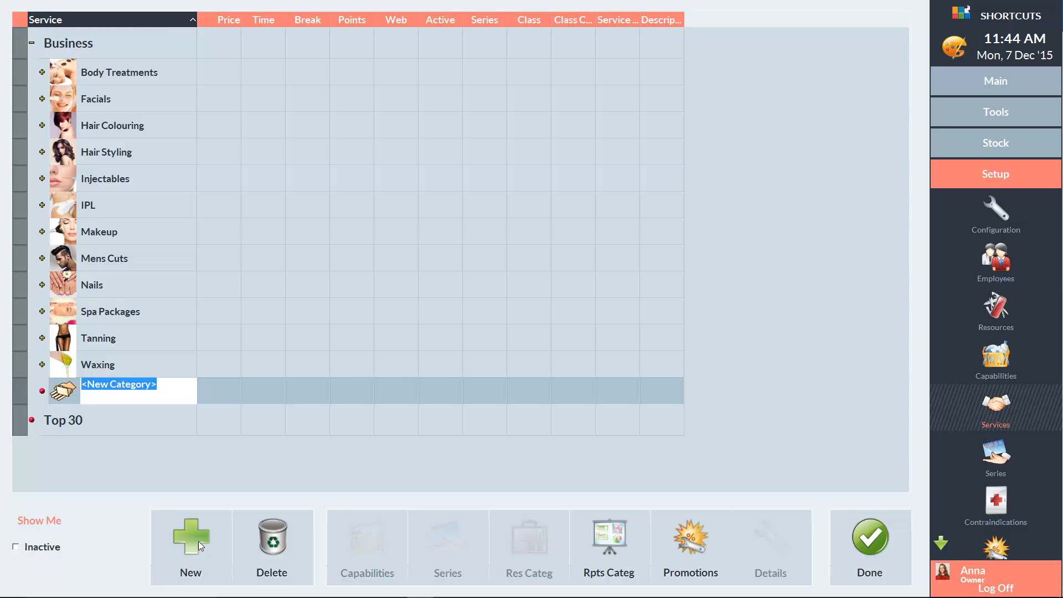
text(Ladies Cute)
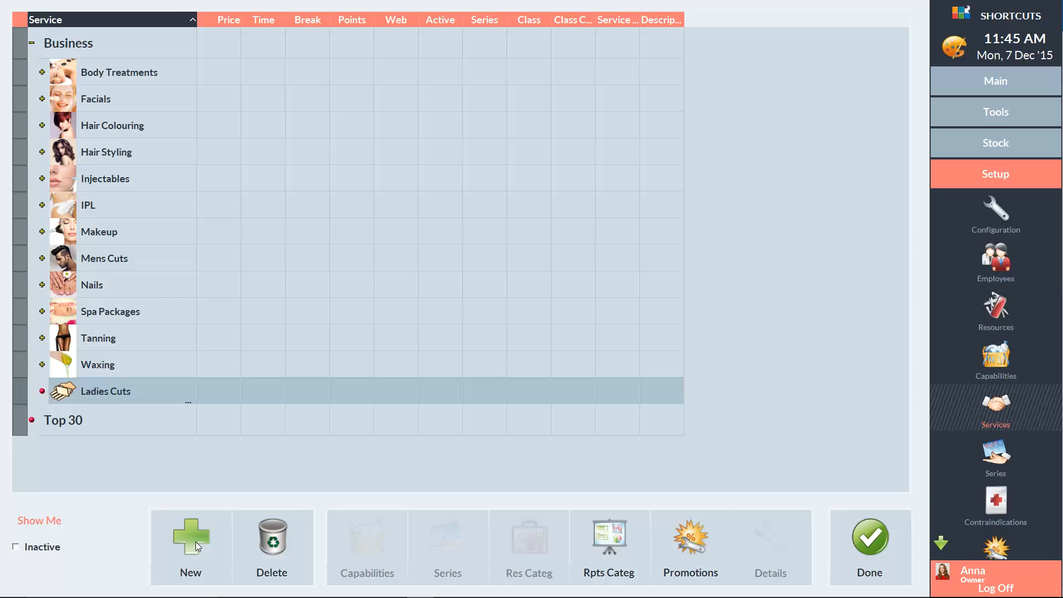
mouse_move(69, 395)
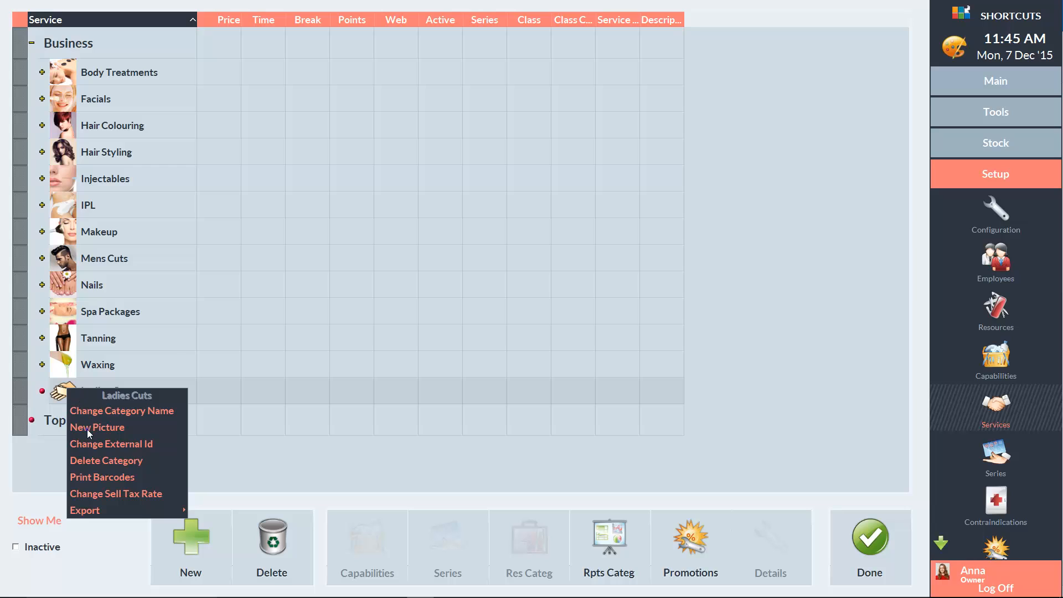
Set the cropped ladies-cut.jpg photo as the Ladies Cuts category picture.
click(96, 427)
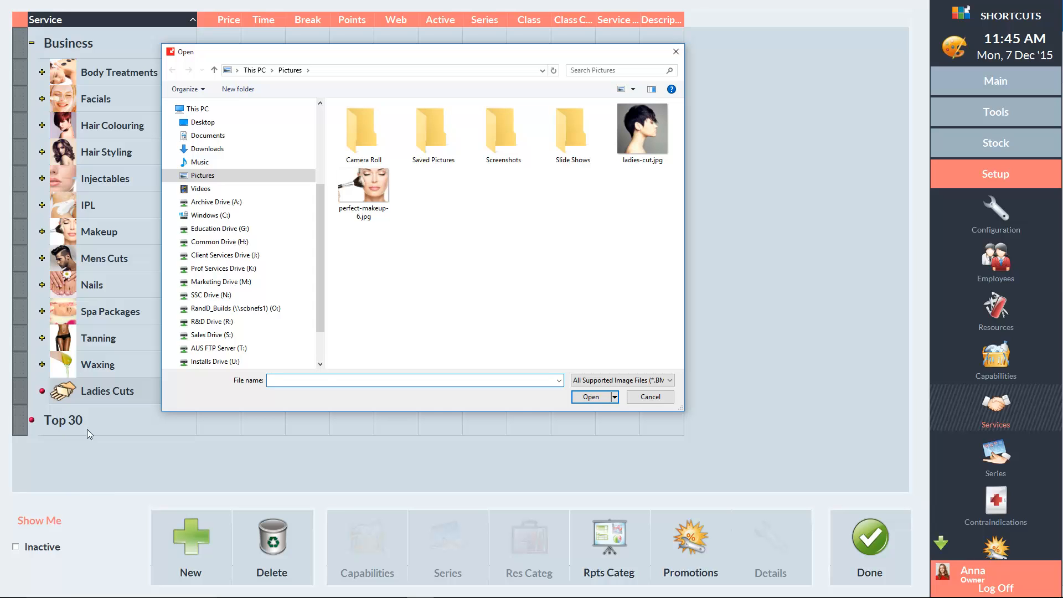
click(642, 129)
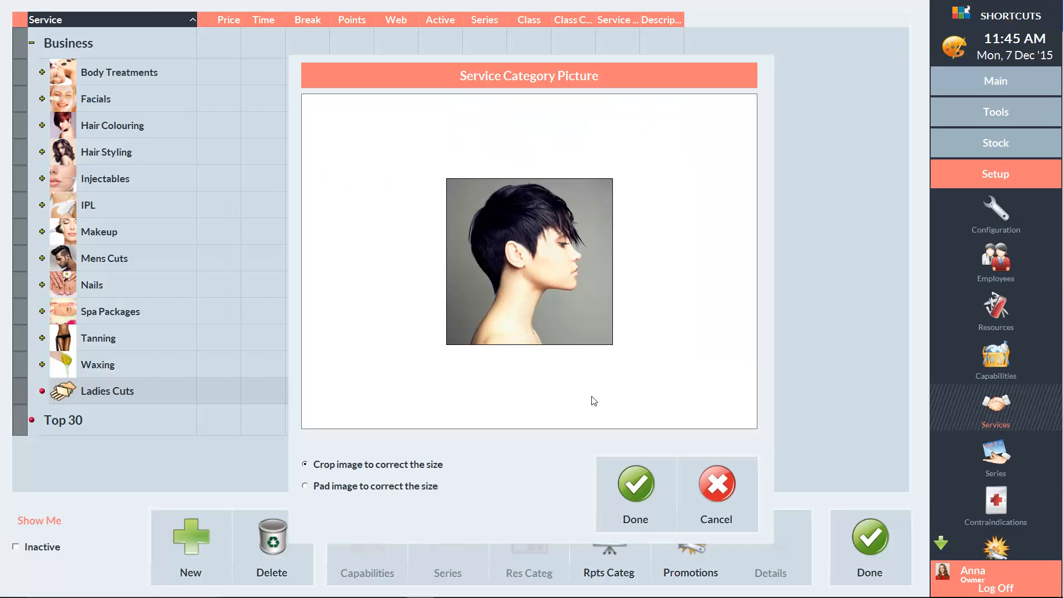
mouse_move(453, 455)
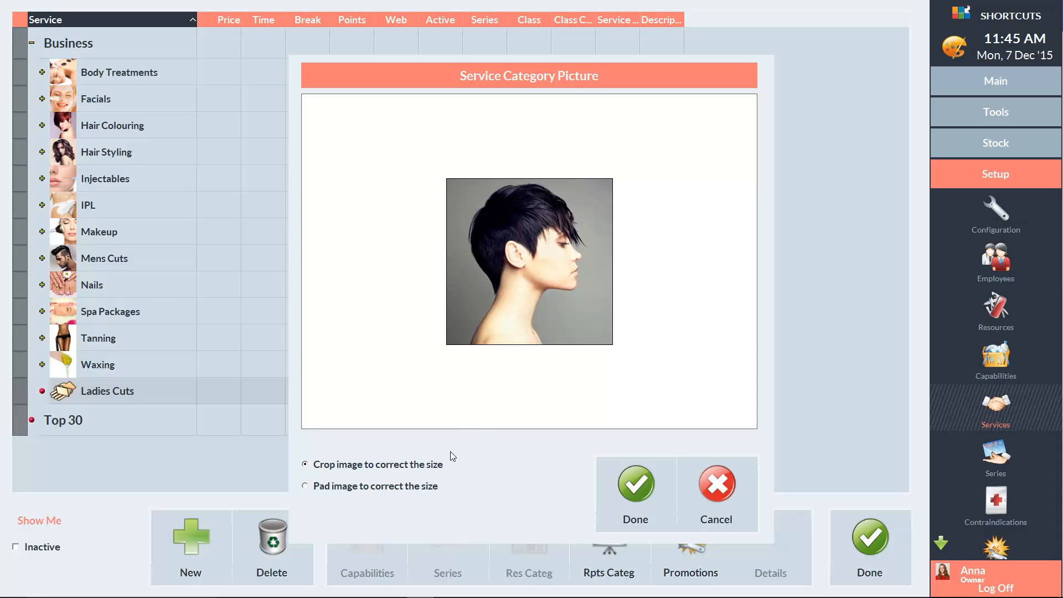
mouse_move(450, 478)
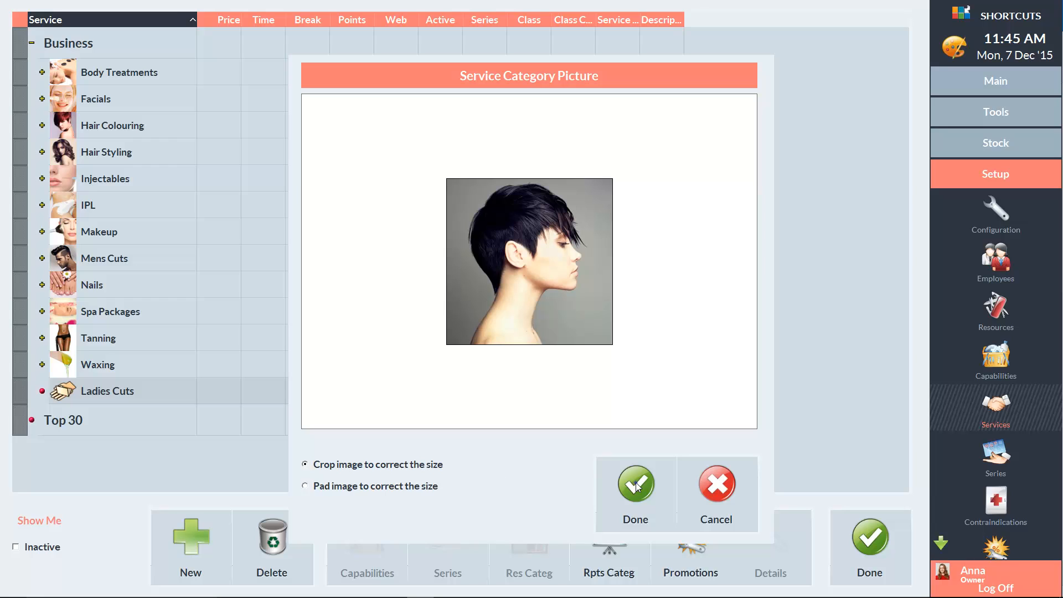
click(635, 484)
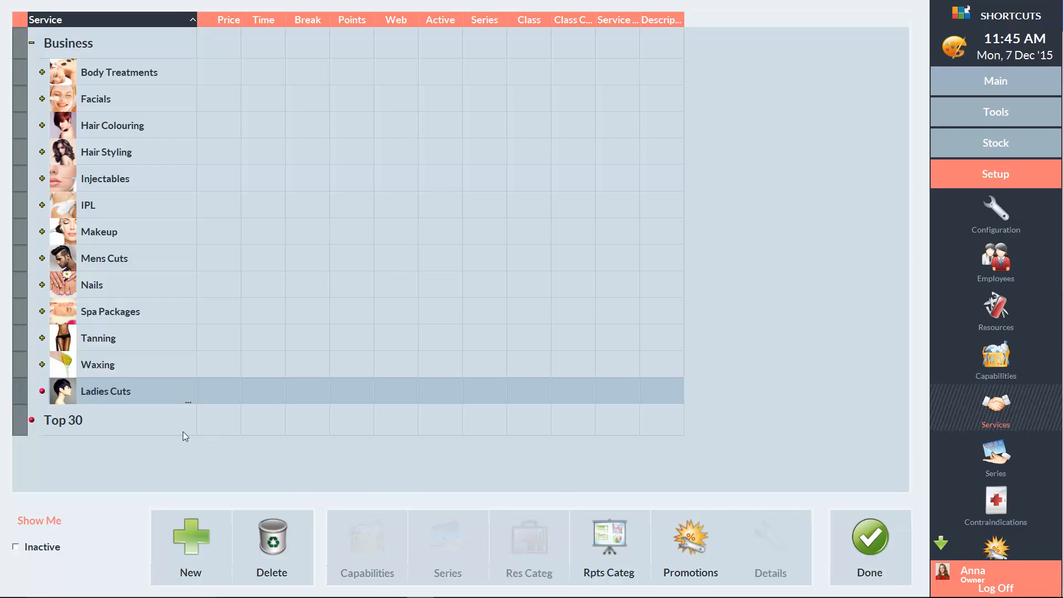
mouse_move(155, 395)
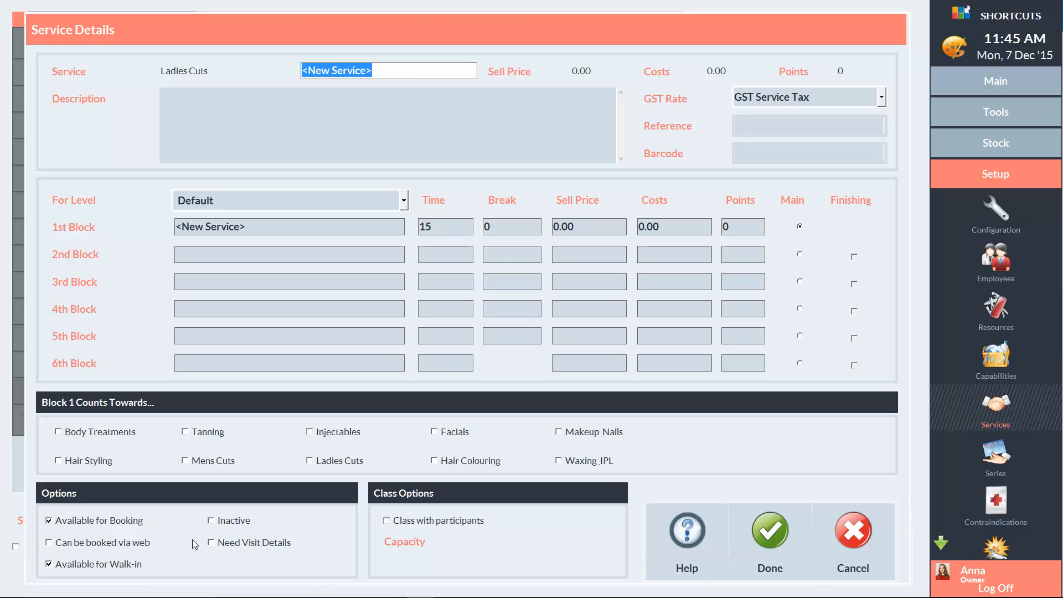
Name the new Ladies Cuts service 'Ladies Style Cut'.
text(Ladies Style)
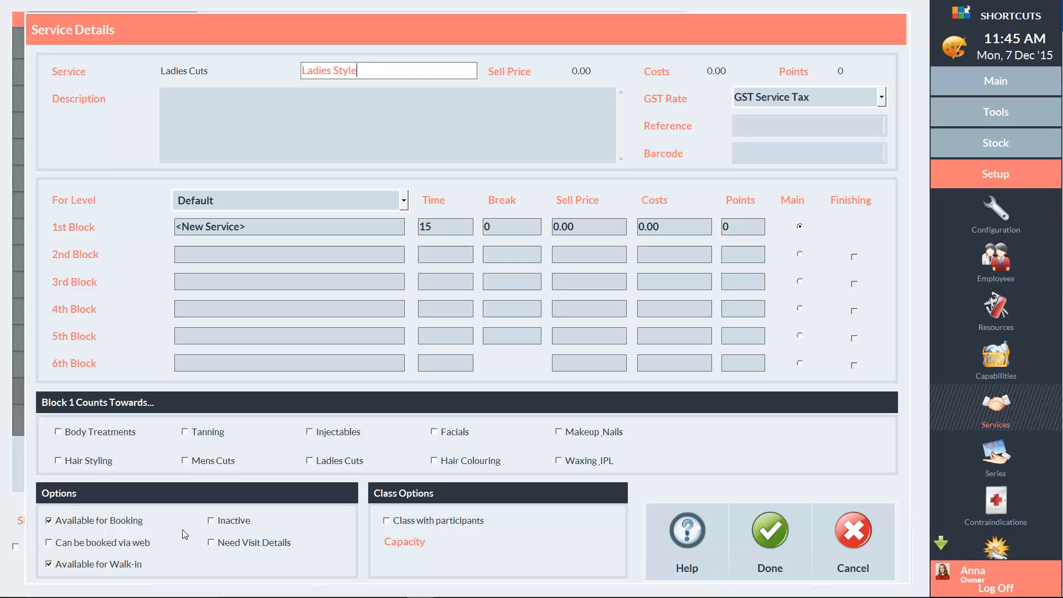
text(Cut)
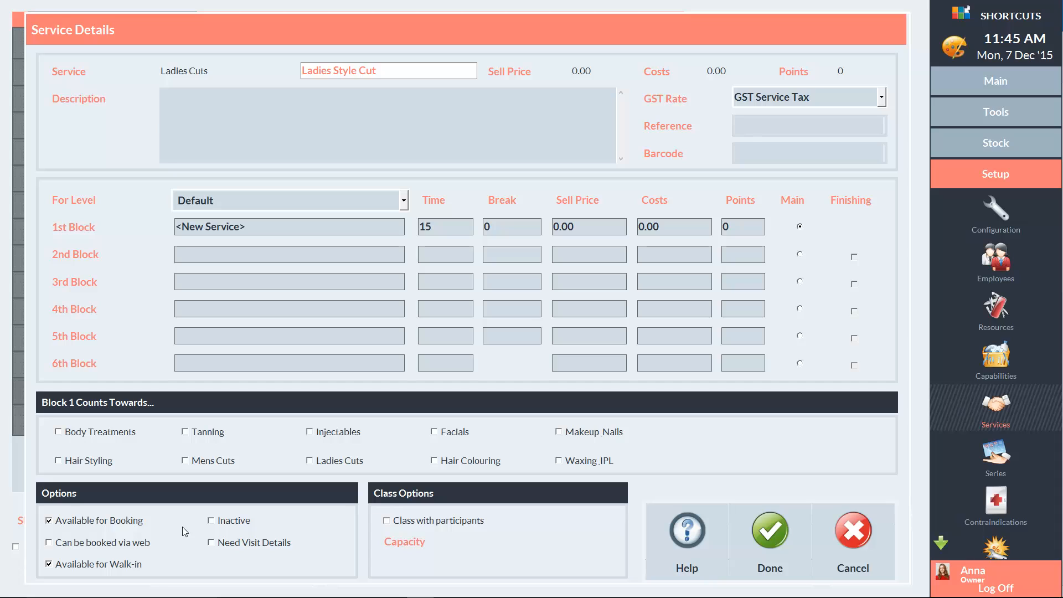
mouse_move(242, 490)
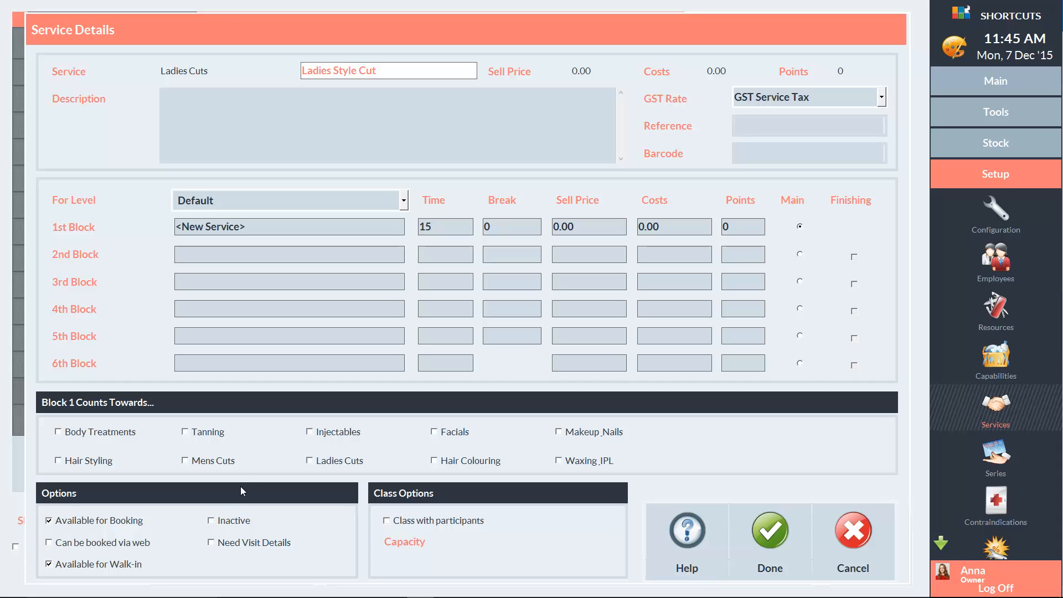
Give the first block a 30-minute time and 50 sell price, counting towards Ladies Cuts.
click(282, 227)
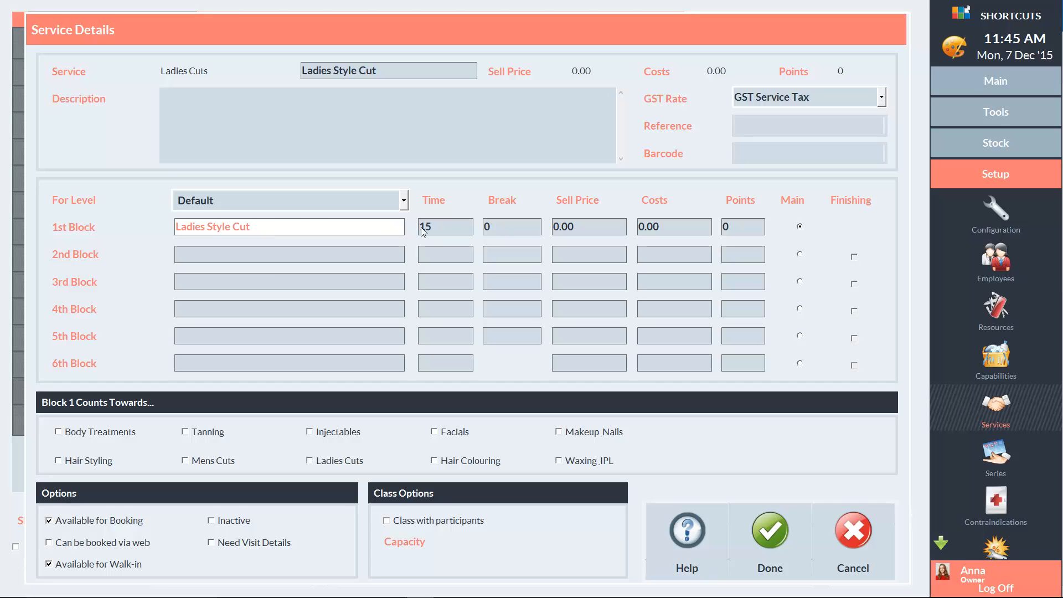
text(30)
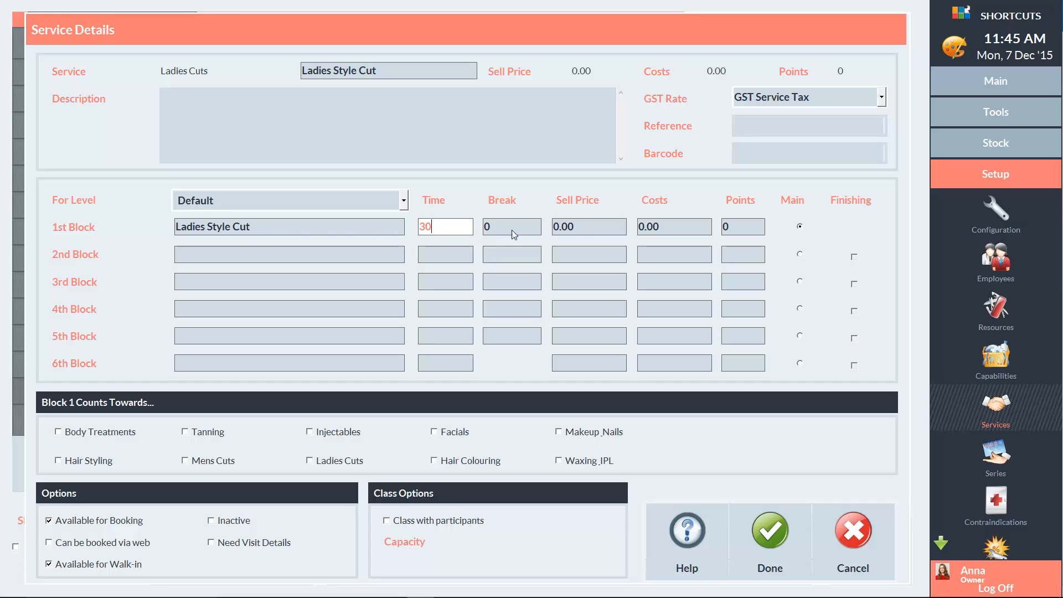
text(50)
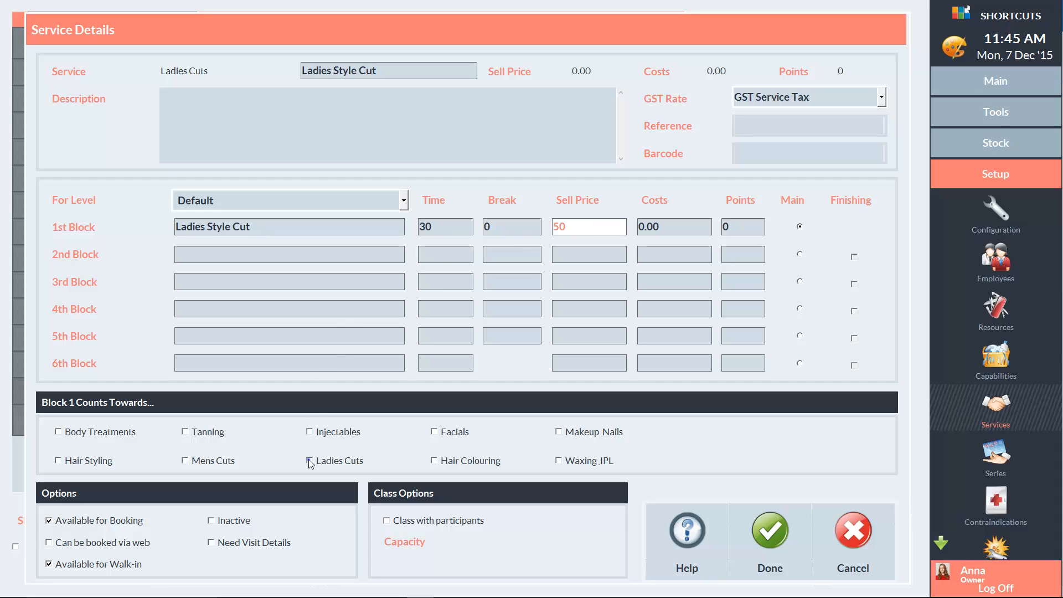
click(309, 461)
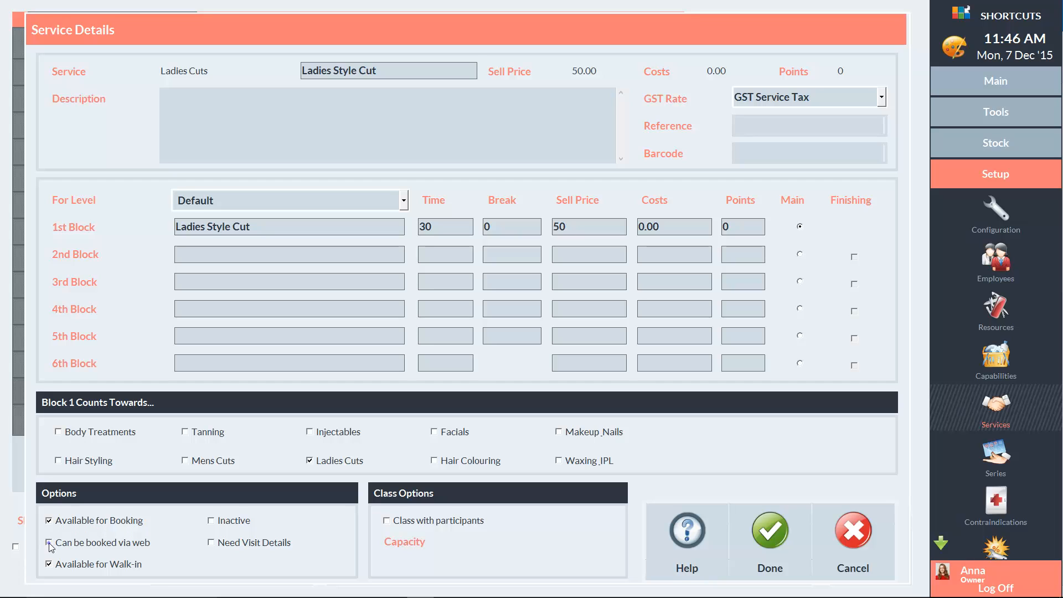
Make Ladies Style Cut bookable via web and save the service.
click(49, 542)
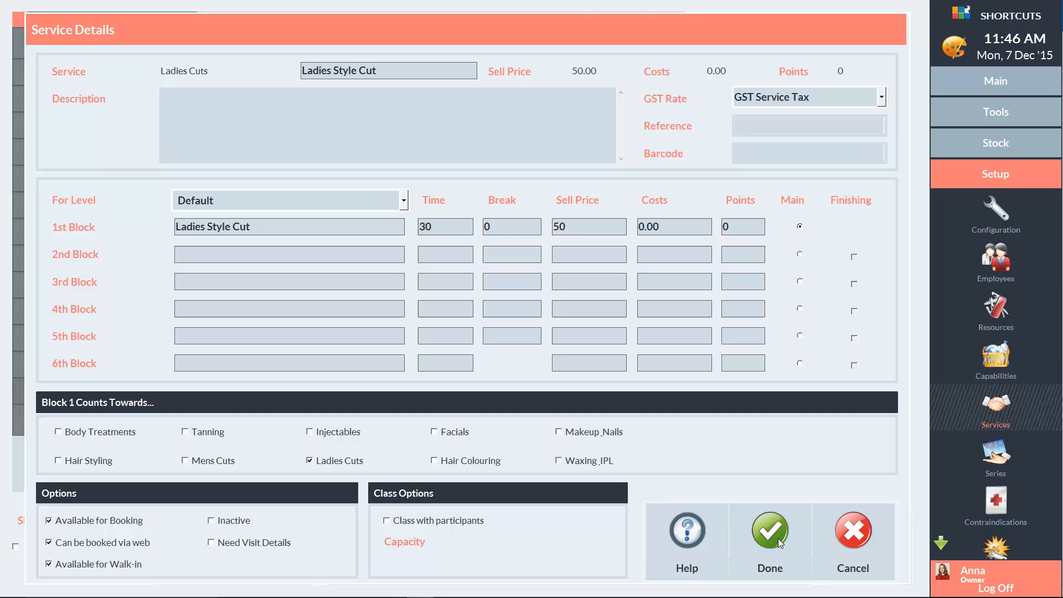
click(769, 530)
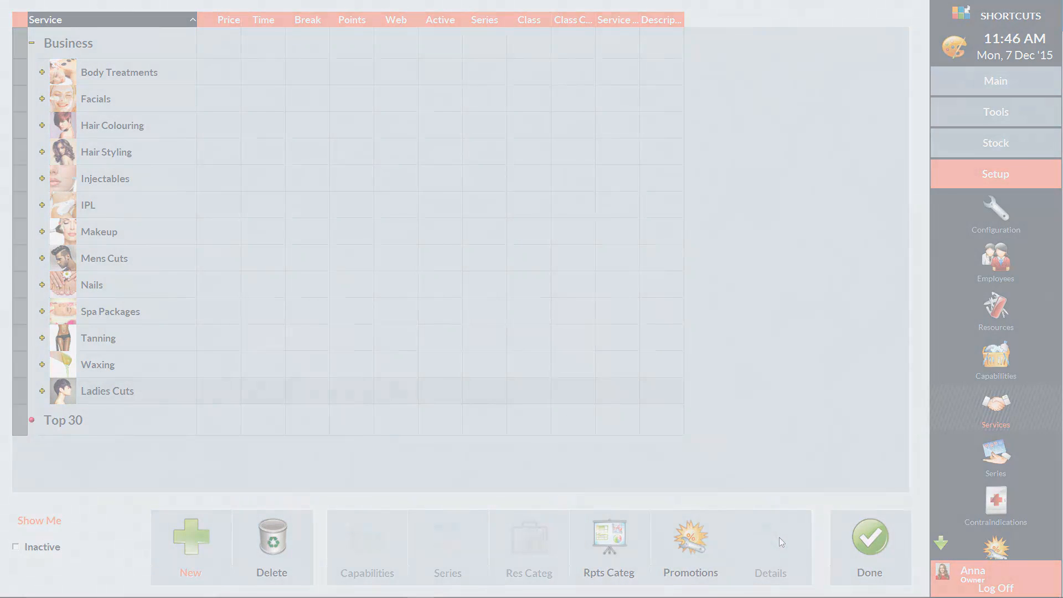